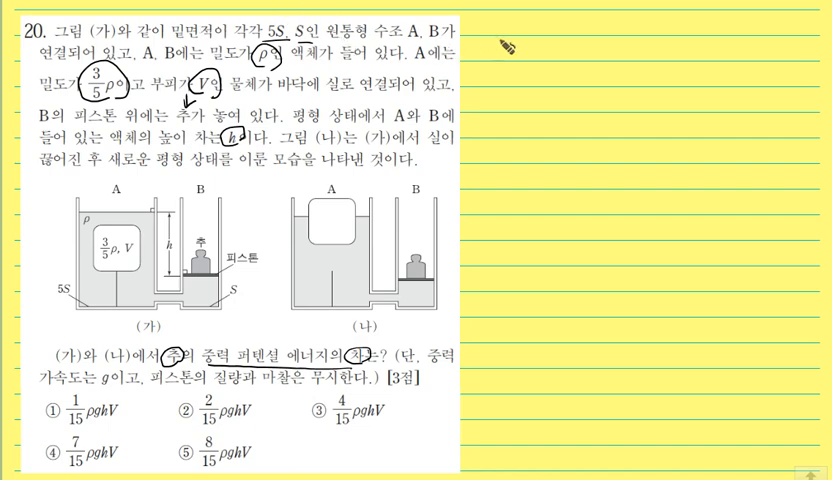
# Sketch the walls of the two connected containers beside problem 20.
pyautogui.moveTo(484, 24); pyautogui.dragTo(490, 136)
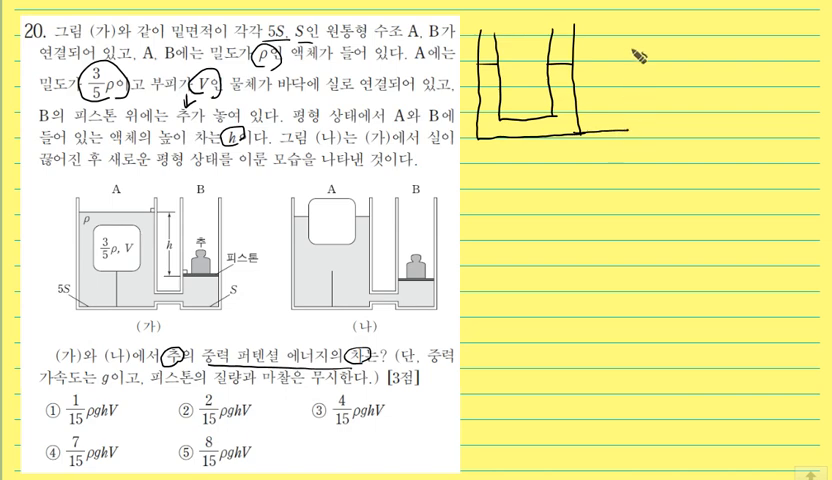
pyautogui.moveTo(624, 20); pyautogui.dragTo(620, 136)
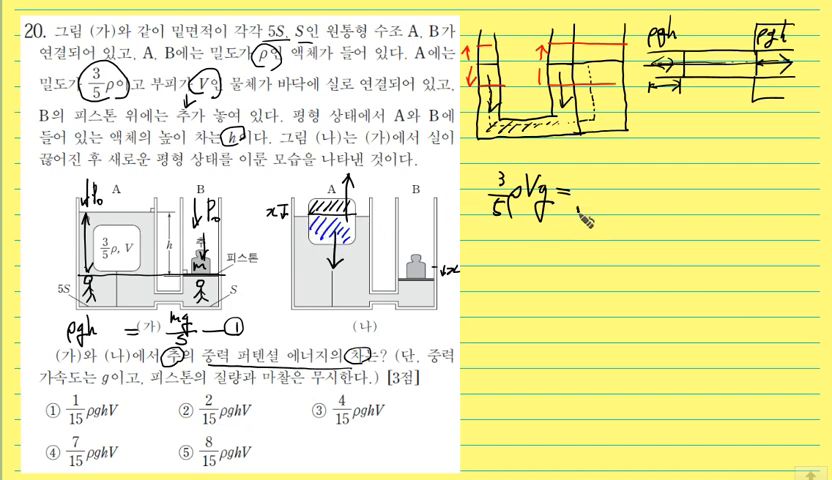
# Handwrite 'ρ' and 'g' so the buoyancy equation's right side reads ρ( )g.
pyautogui.write('ρ')
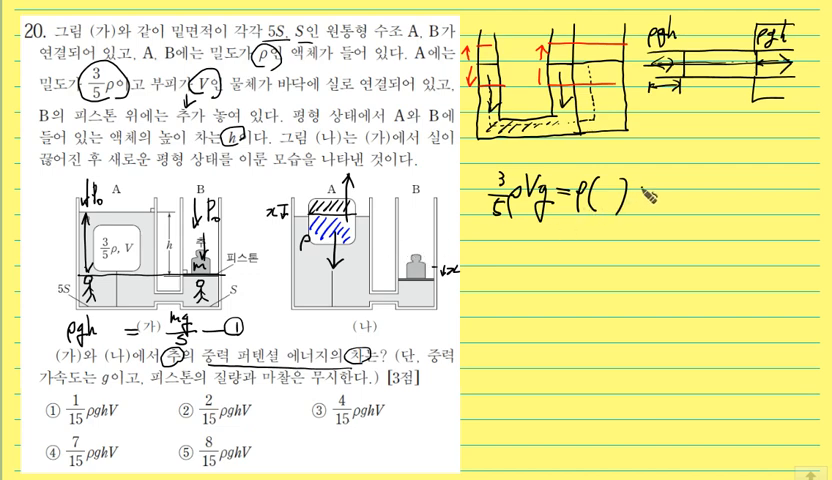
pyautogui.write('g')
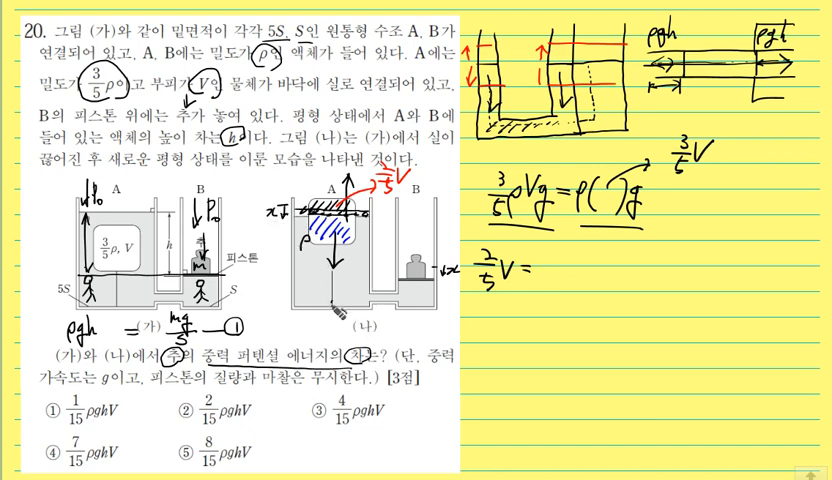
# Complete the volume equation's 5x term and handwrite 'mg' below it.
pyautogui.write('5S×x + S×x → ②')
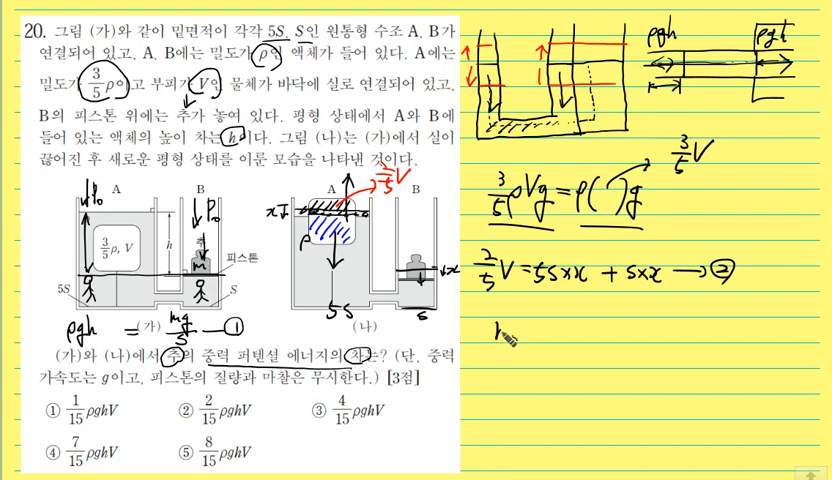
pyautogui.write('mg')
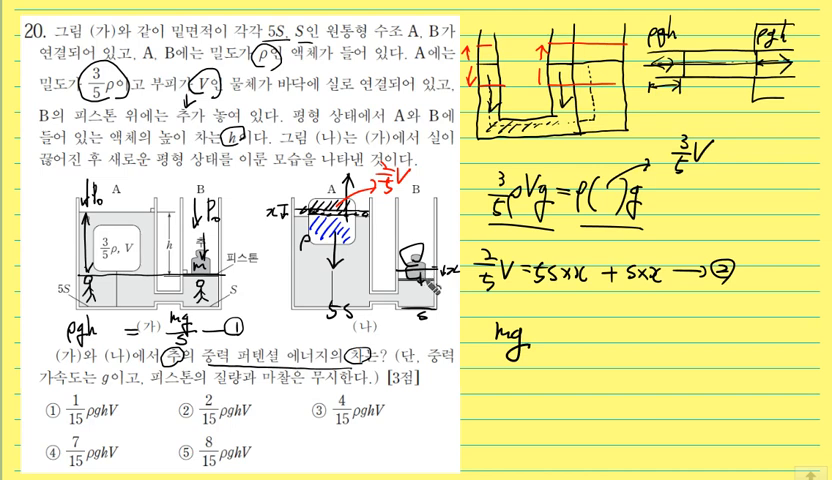
# Extend the weight term to 'mgx' and handwrite 'ρghS' beneath it.
pyautogui.write('x')
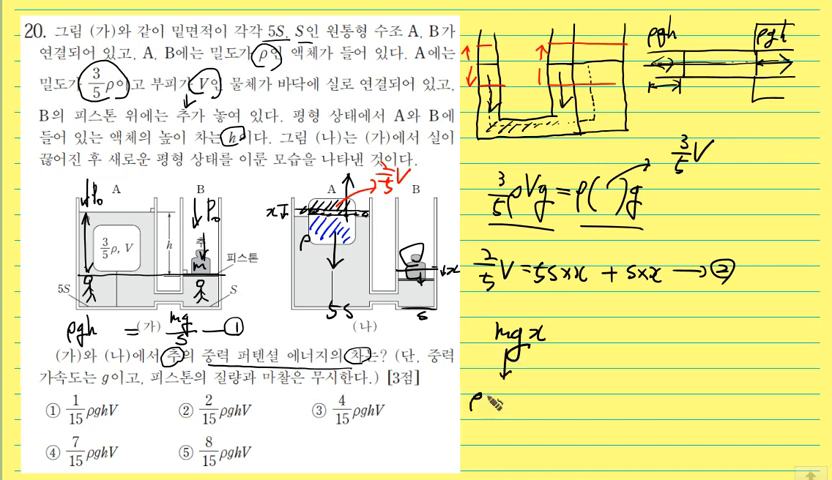
pyautogui.write('ρgh')
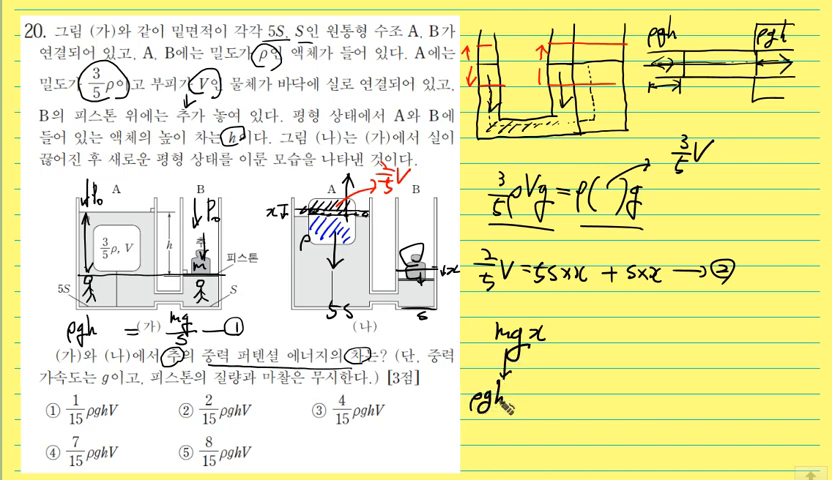
pyautogui.write('S')
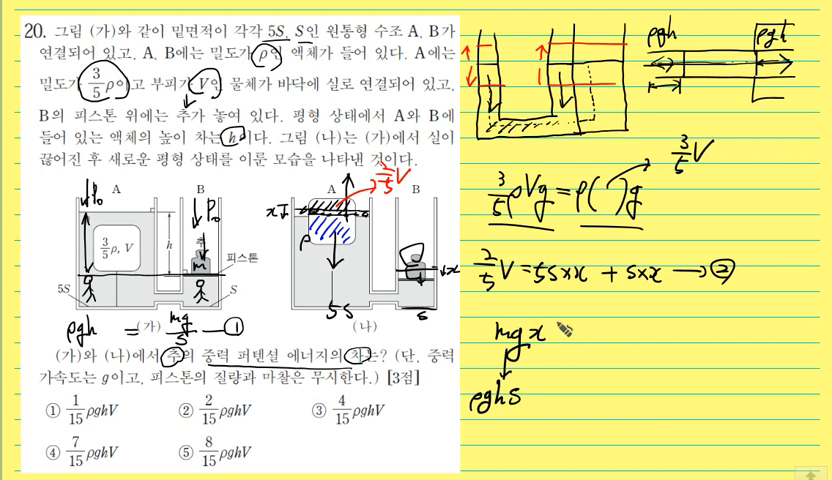